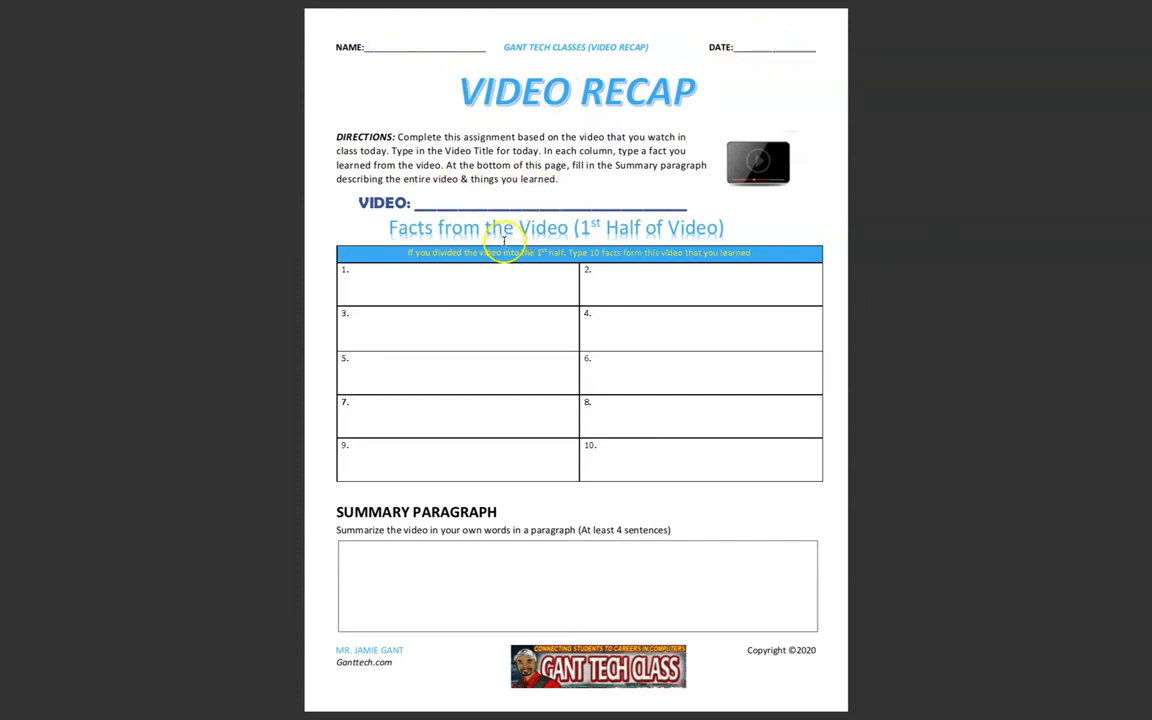
Show page one's fact cells 4, 5, 6 and the summary paragraph box are fillable.
{"action": "left_click", "coordinate": [700, 376]}
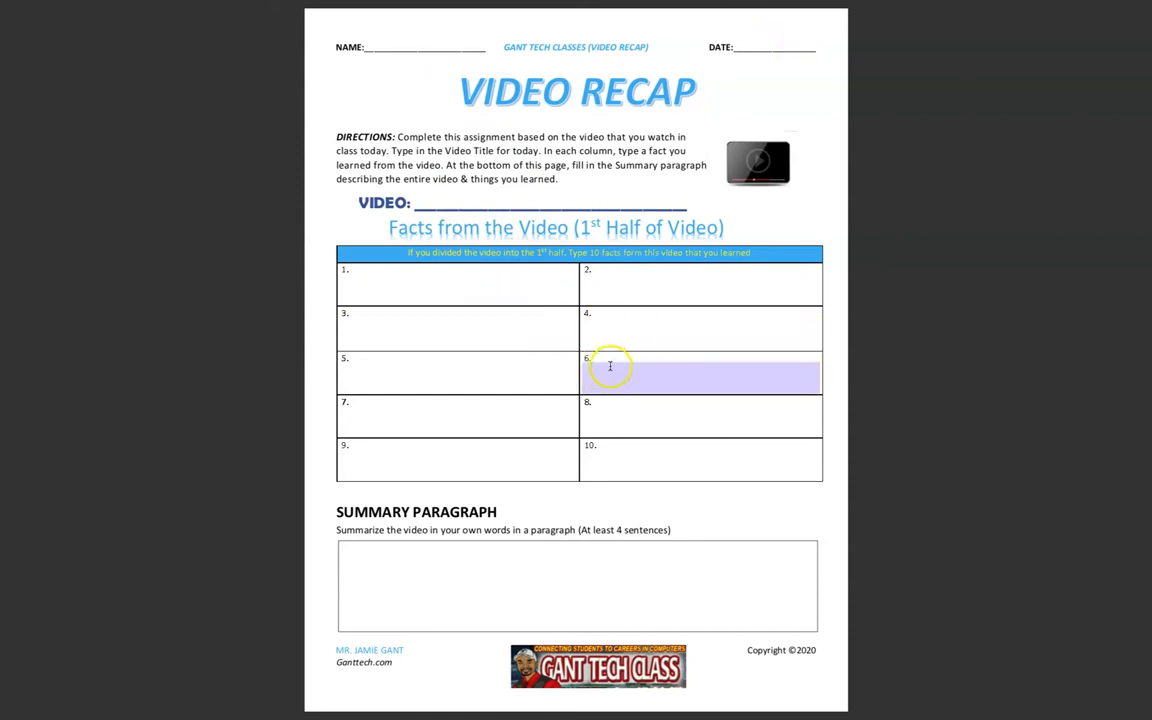
{"action": "mouse_move", "coordinate": [650, 374]}
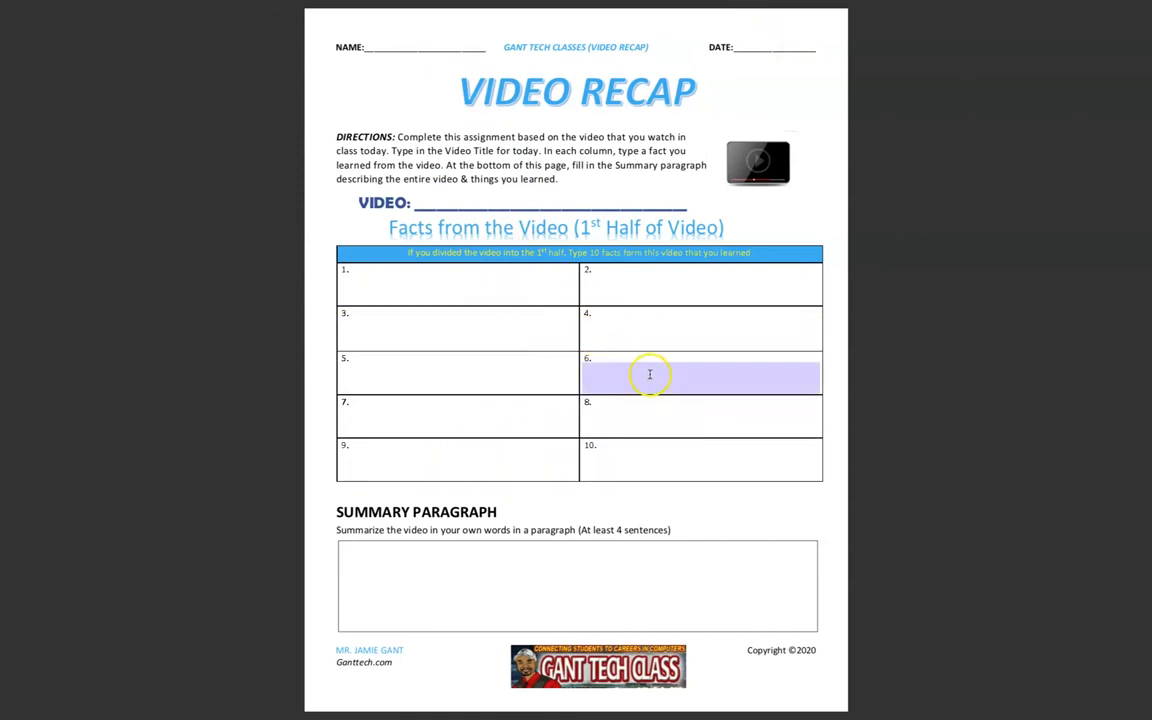
{"action": "left_click", "coordinate": [482, 288]}
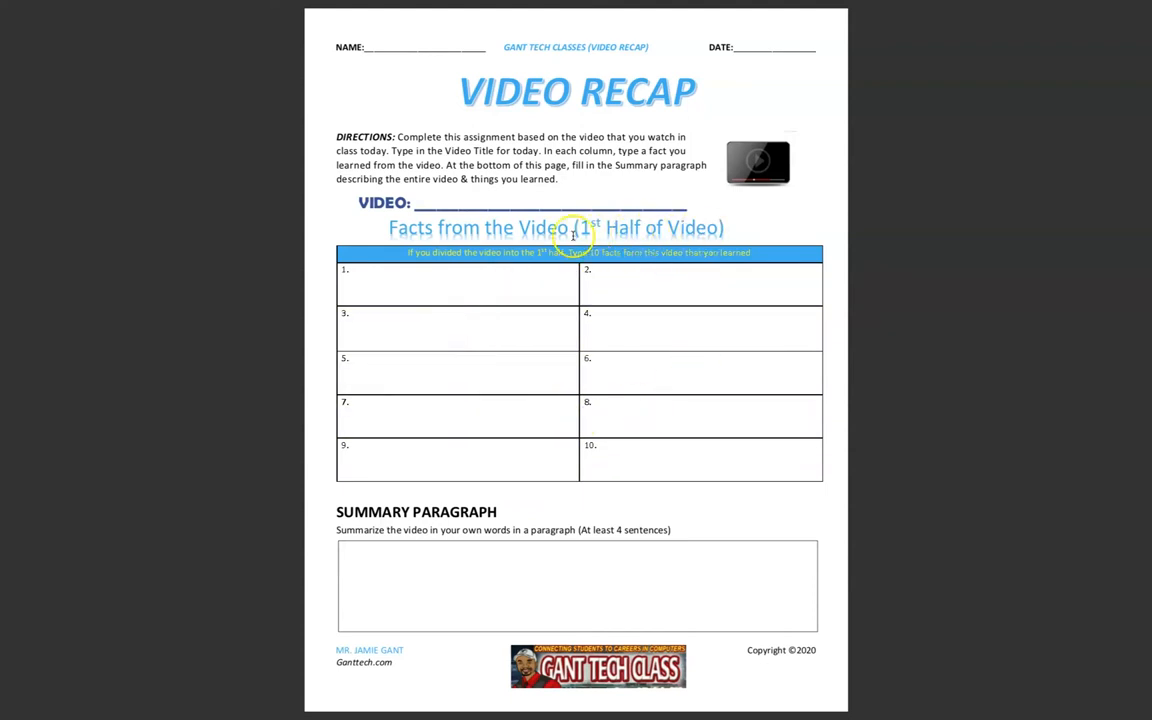
{"action": "mouse_move", "coordinate": [676, 358]}
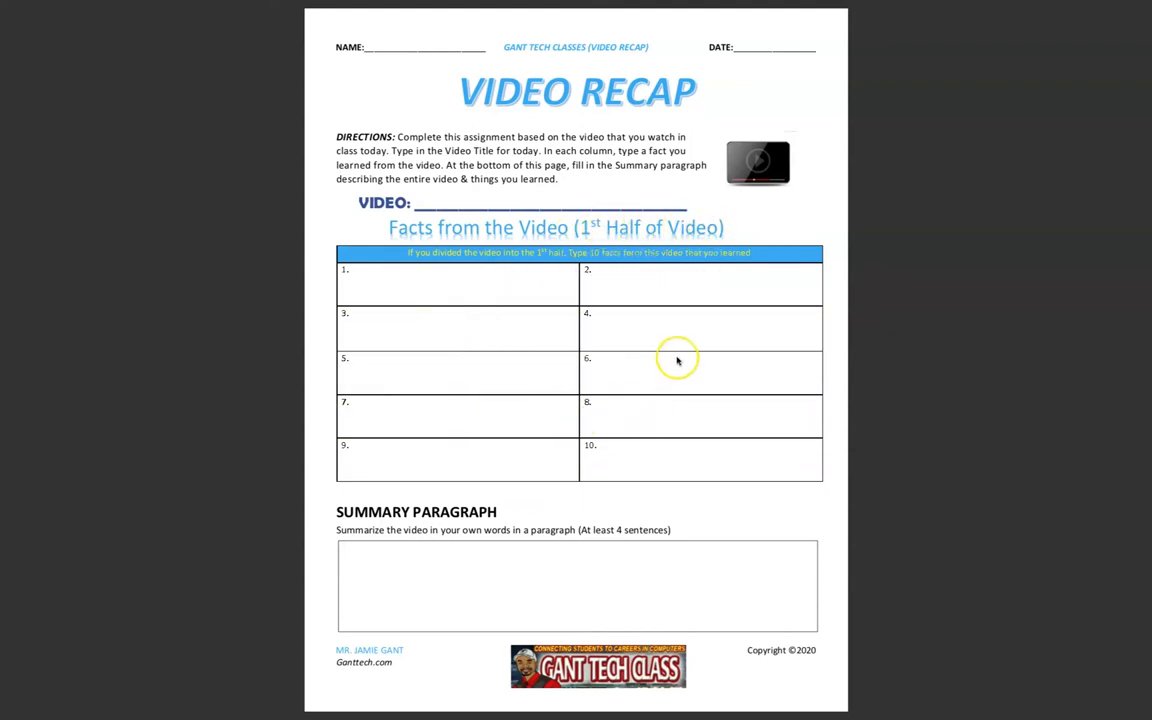
{"action": "mouse_move", "coordinate": [676, 358]}
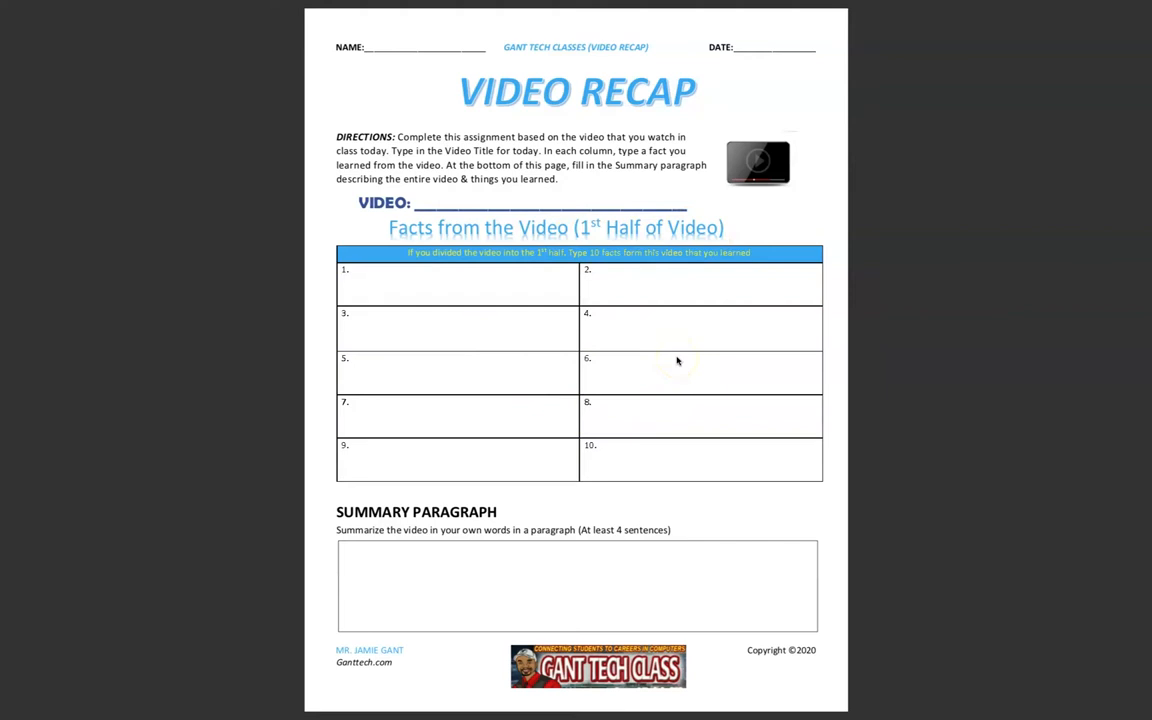
{"action": "left_click", "coordinate": [628, 336]}
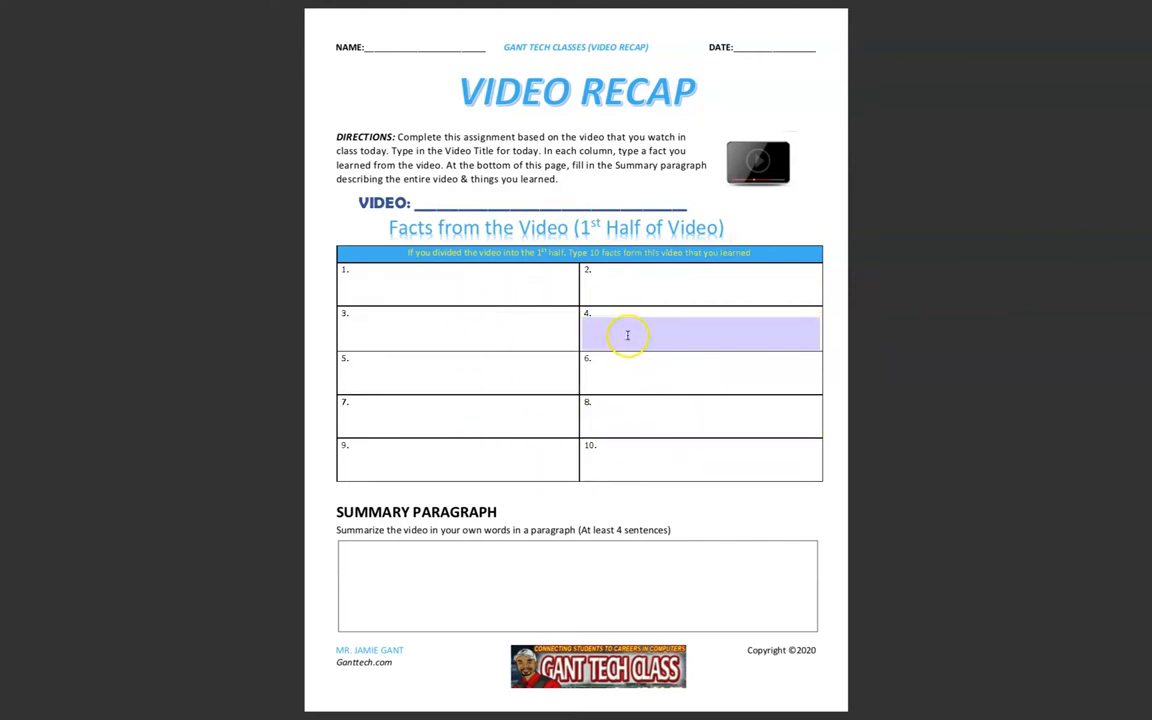
{"action": "left_click", "coordinate": [476, 380]}
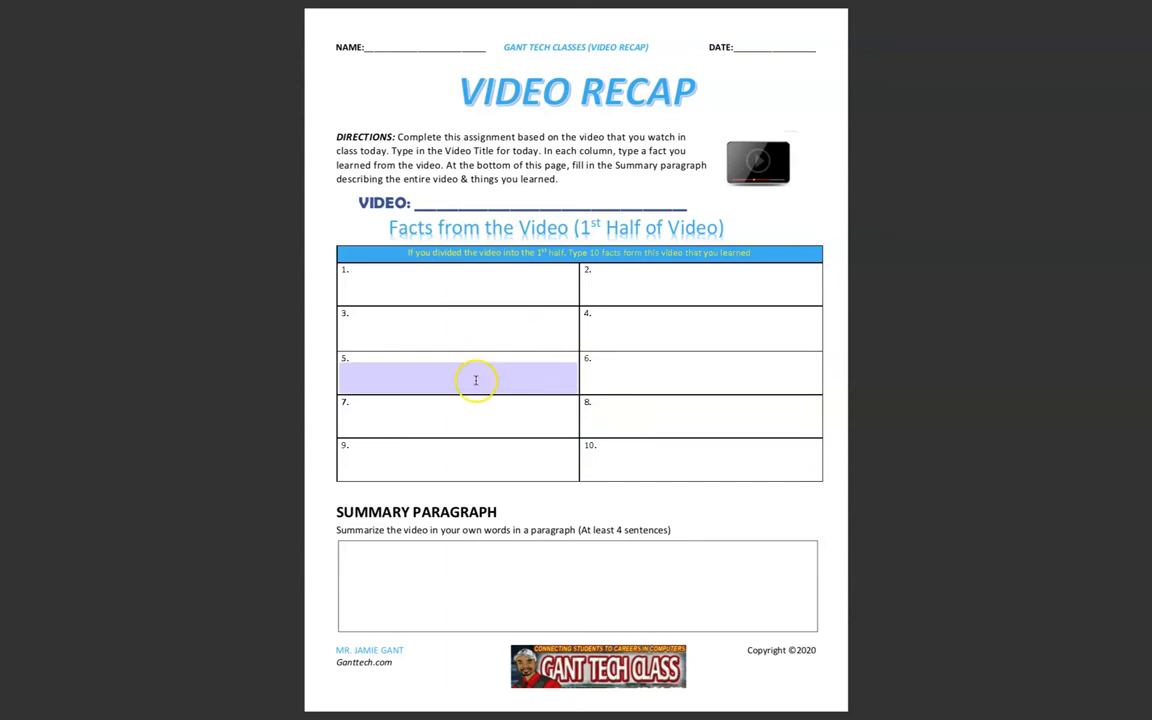
{"action": "left_click", "coordinate": [576, 588]}
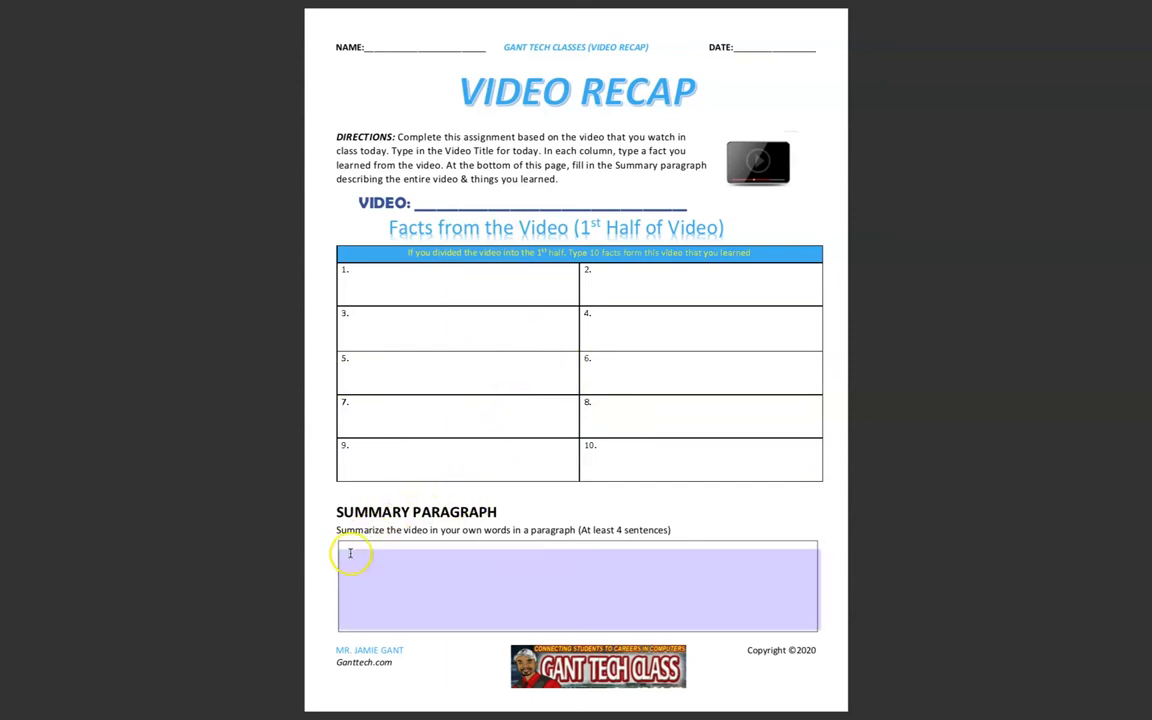
{"action": "mouse_move", "coordinate": [396, 552]}
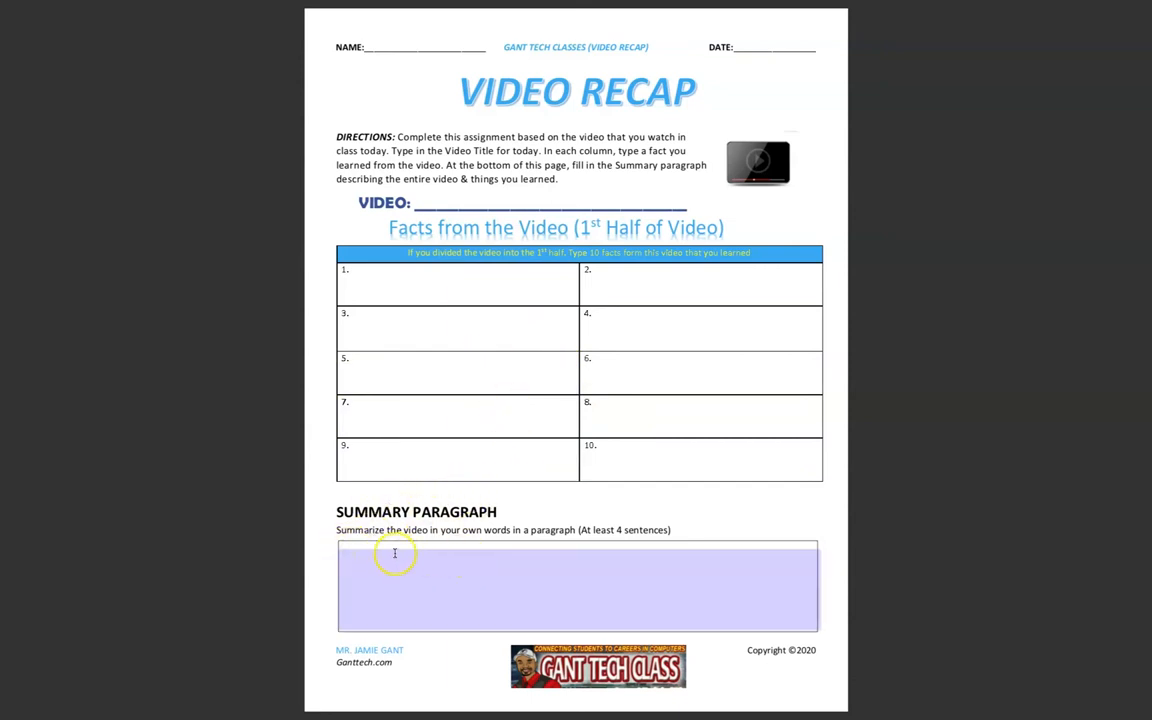
{"action": "mouse_move", "coordinate": [452, 572]}
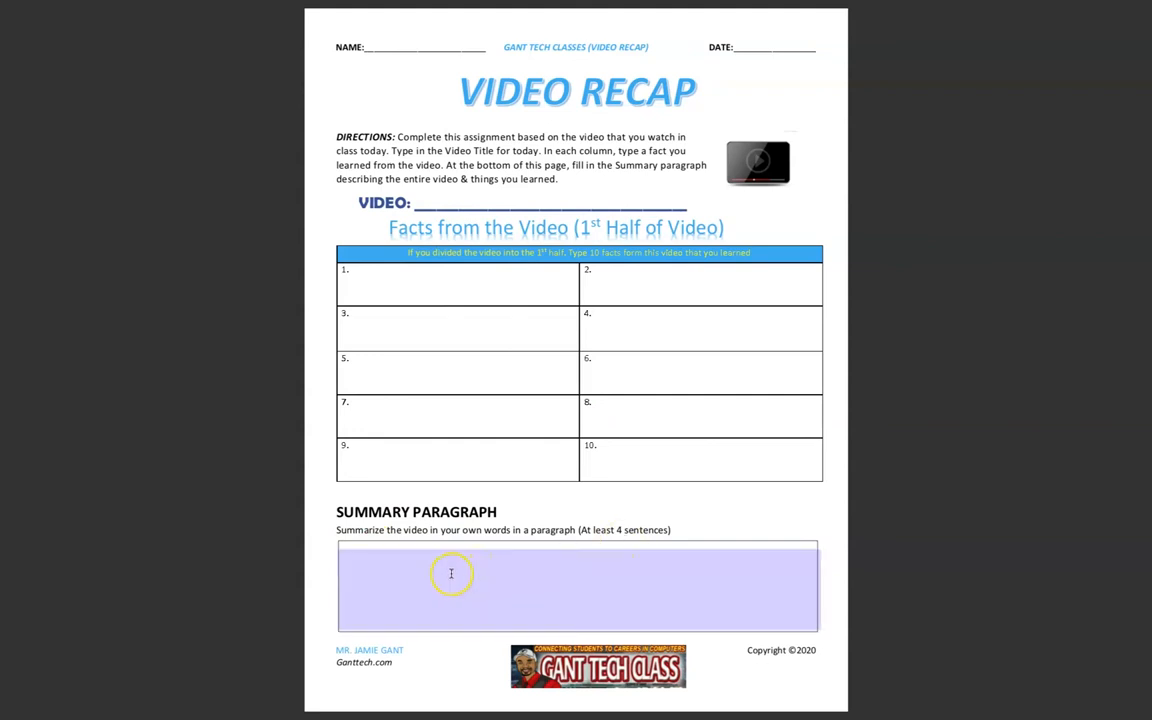
{"action": "mouse_move", "coordinate": [396, 616]}
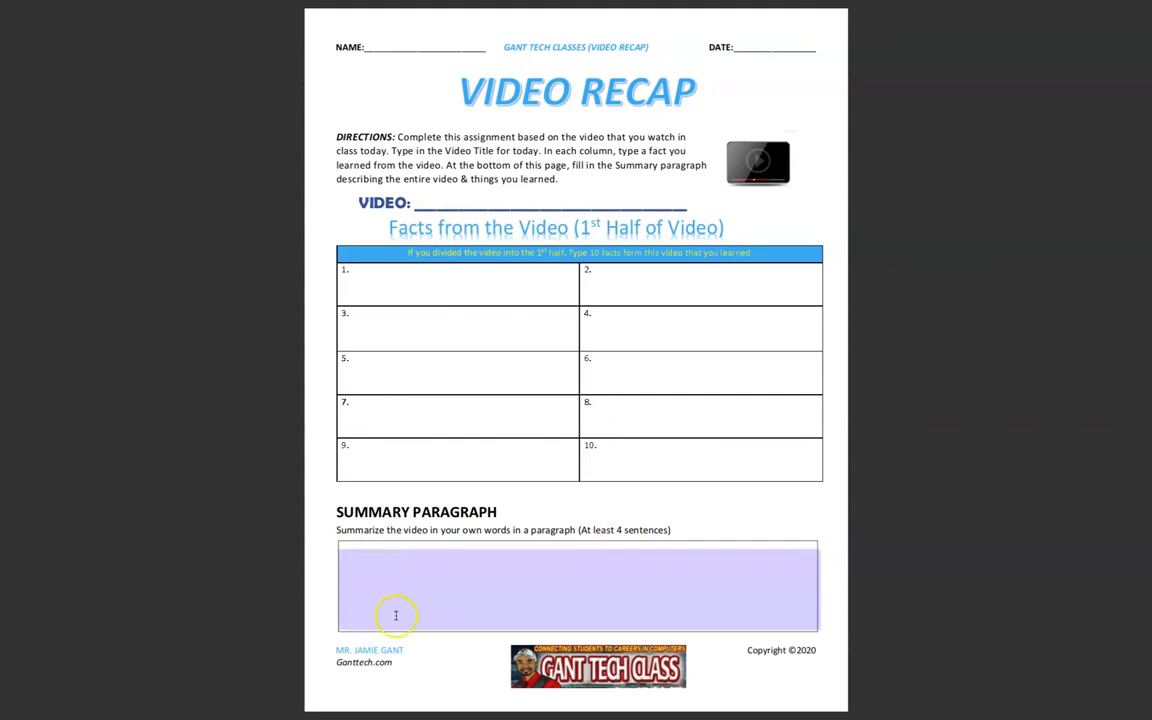
{"action": "mouse_move", "coordinate": [424, 552]}
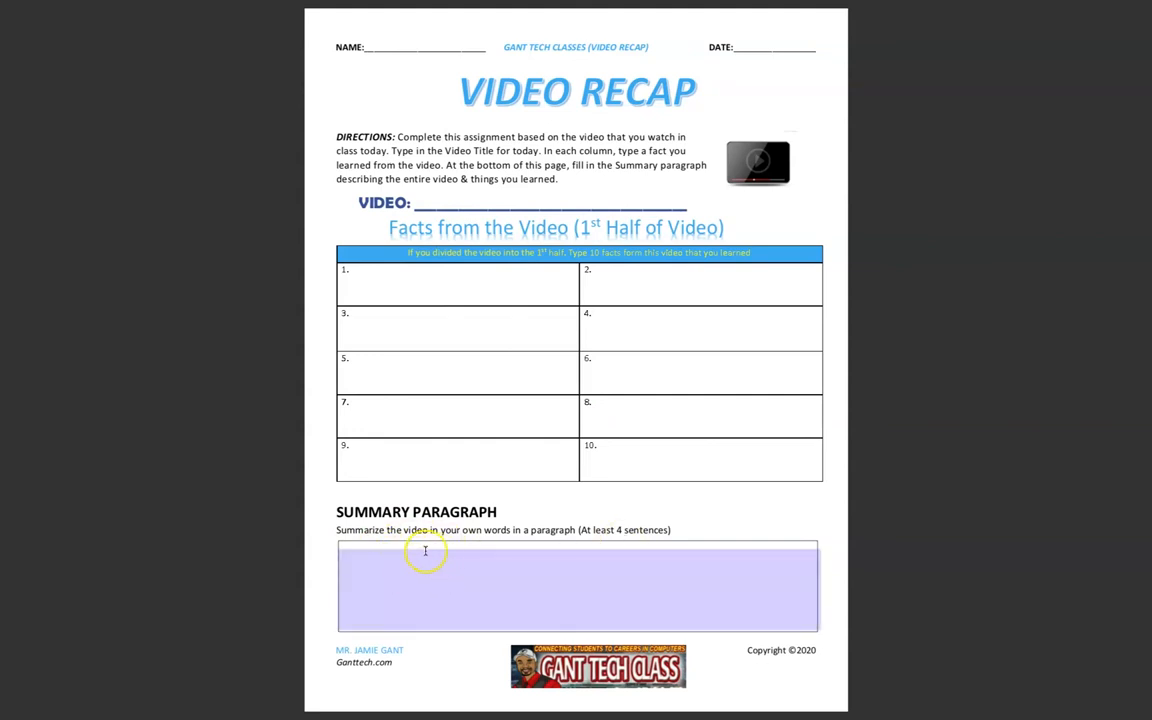
Bring page two into view and show fact cell 8 and the favorite thing box are fillable.
{"action": "scroll", "scroll_direction": "down", "scroll_amount": 3}
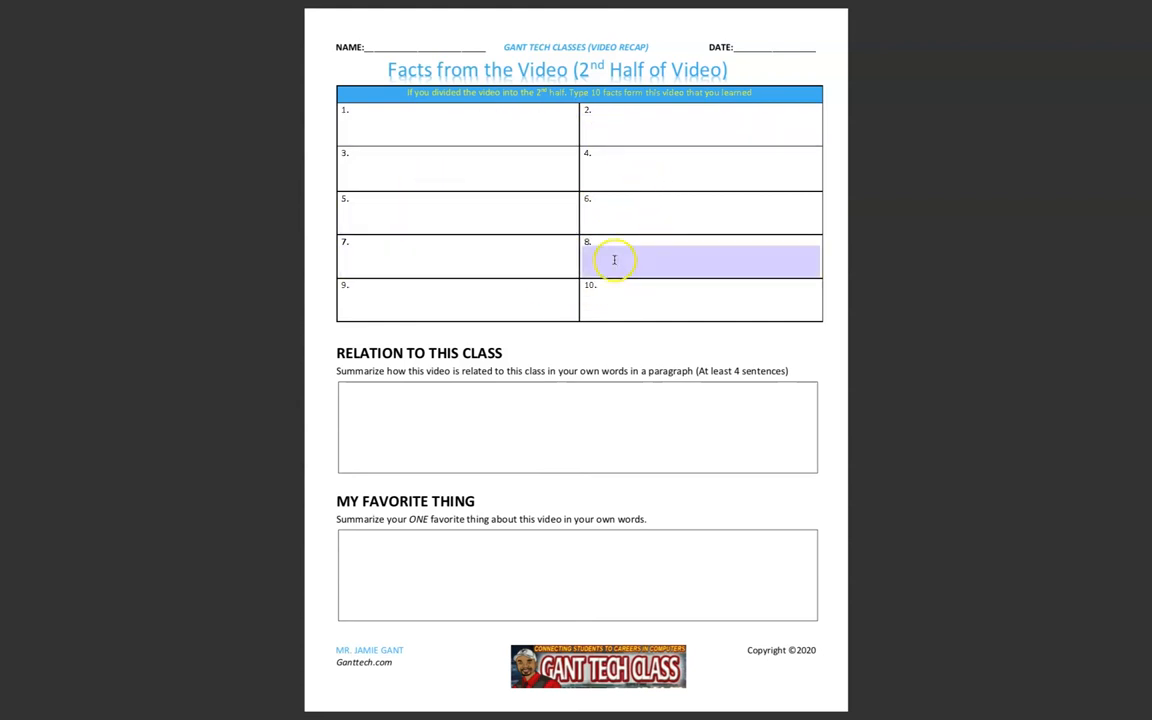
{"action": "left_click", "coordinate": [700, 128]}
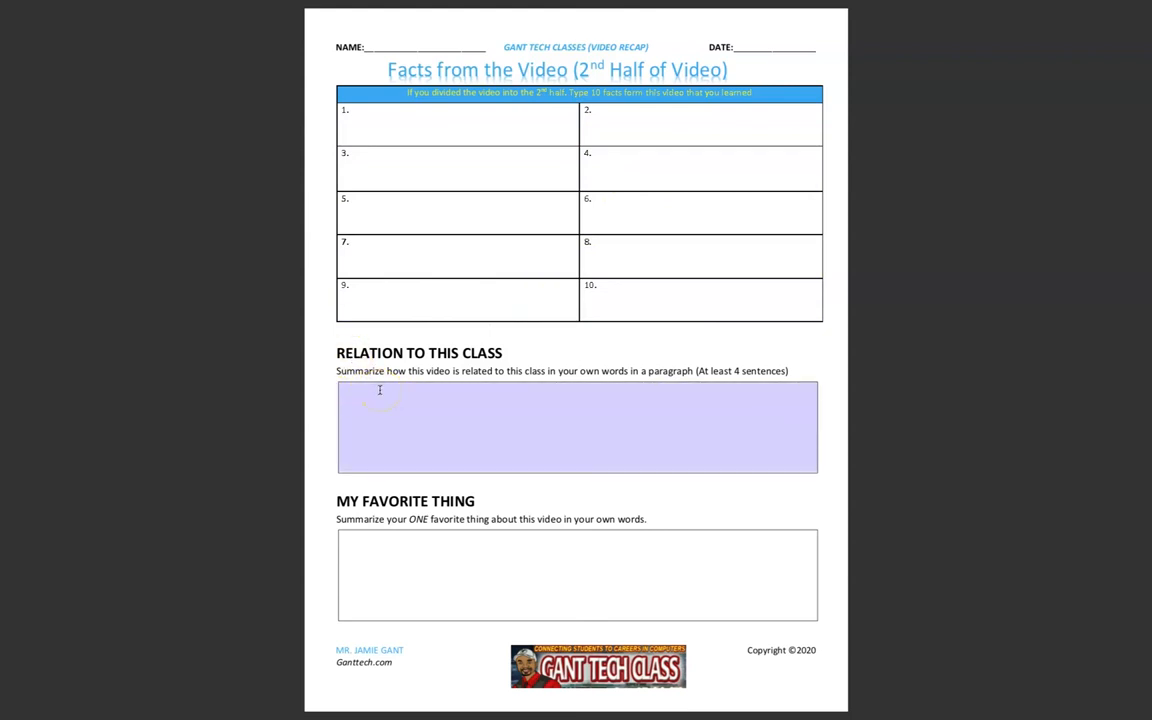
{"action": "left_click", "coordinate": [388, 552]}
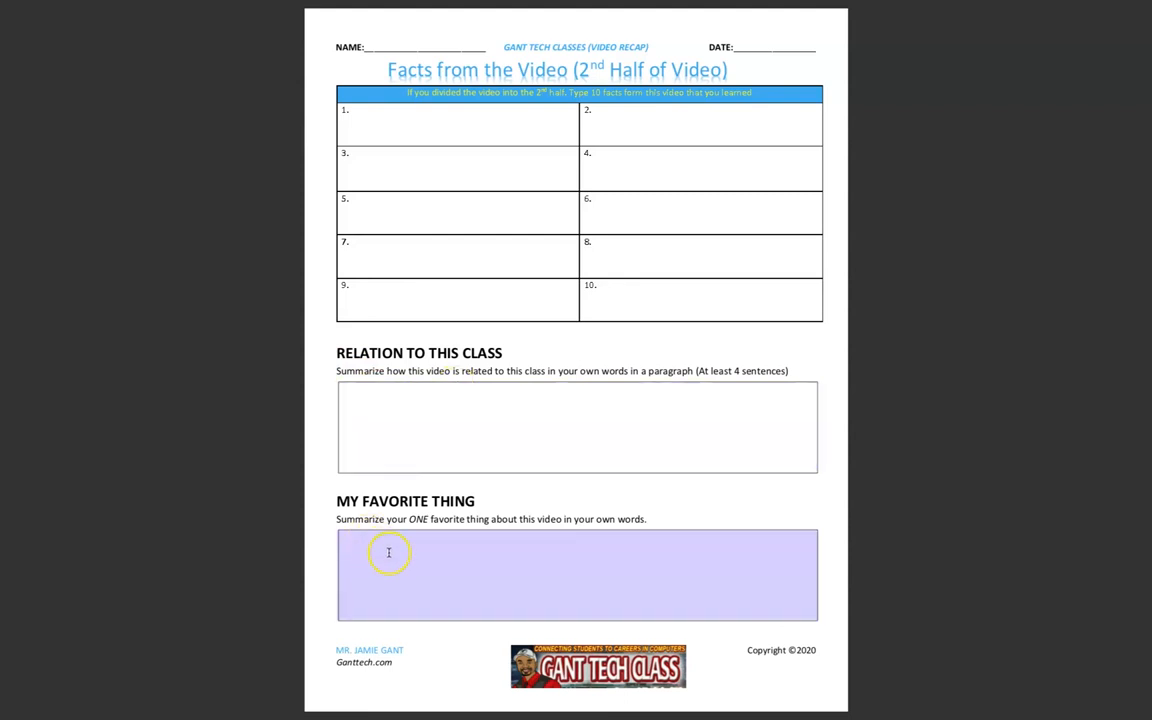
{"action": "mouse_move", "coordinate": [396, 566]}
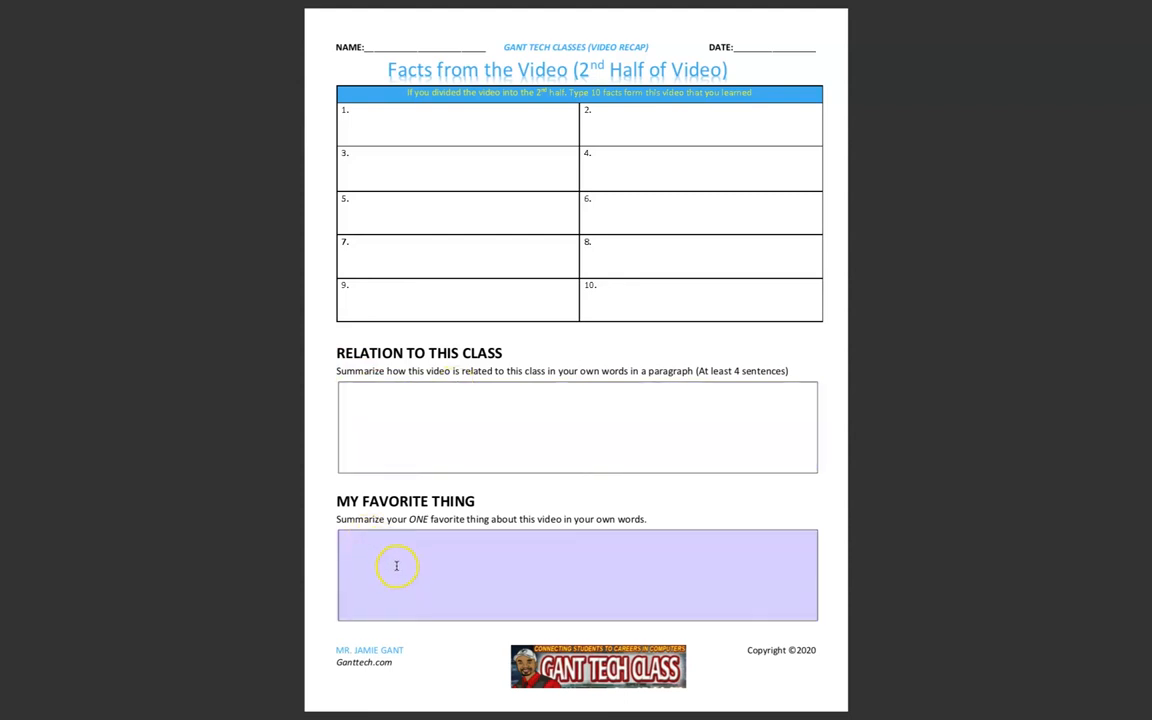